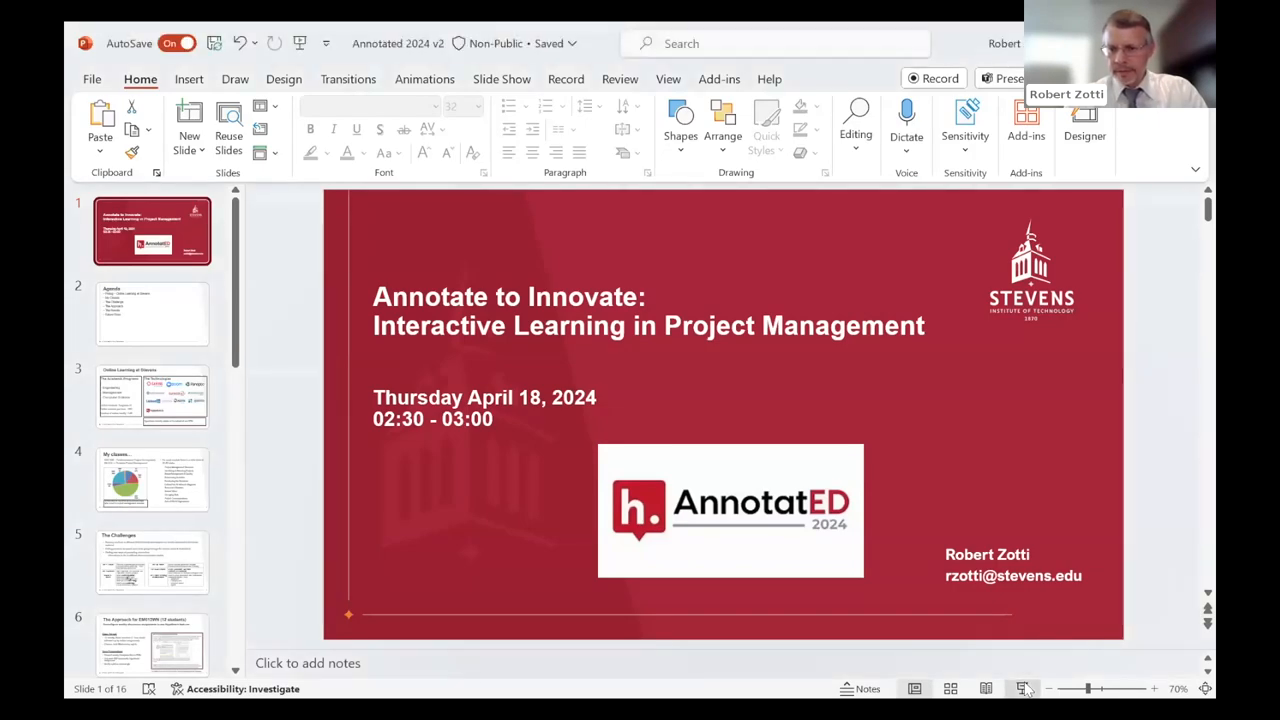
mouse_move(592, 345)
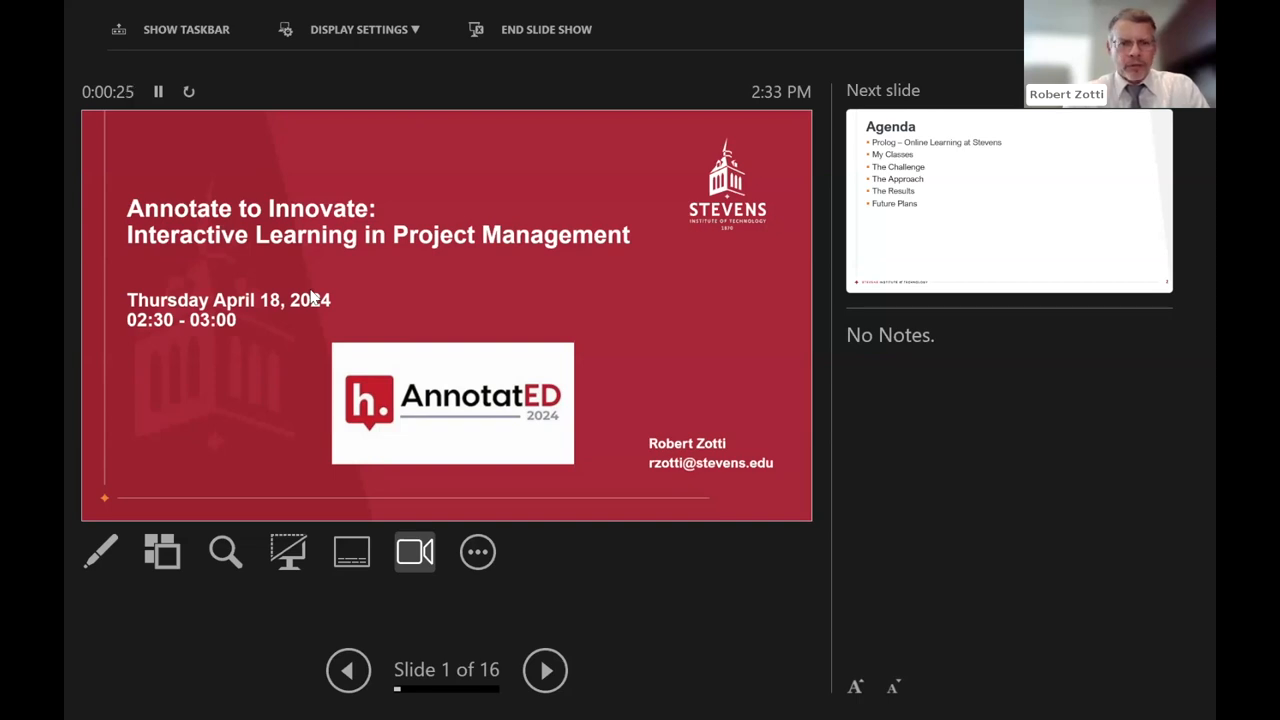
mouse_move(184, 373)
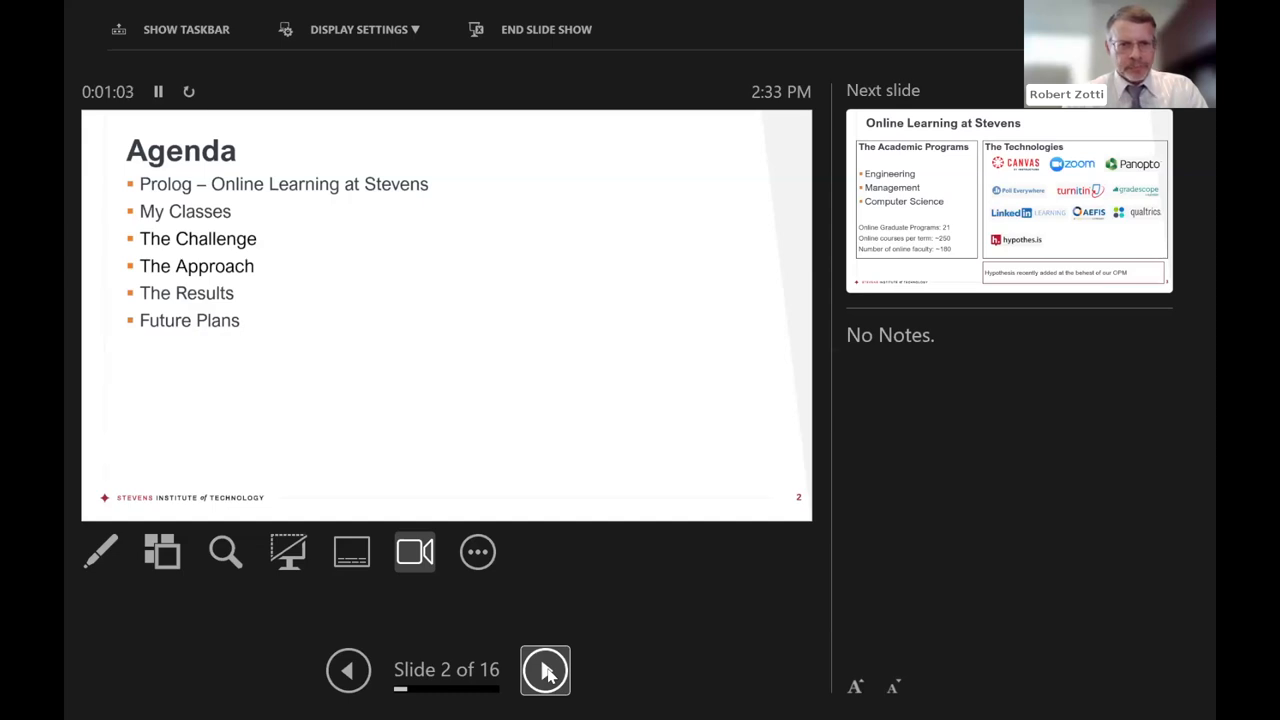
Advance the show to slide 3, 'Online Learning at Stevens'.
click(545, 670)
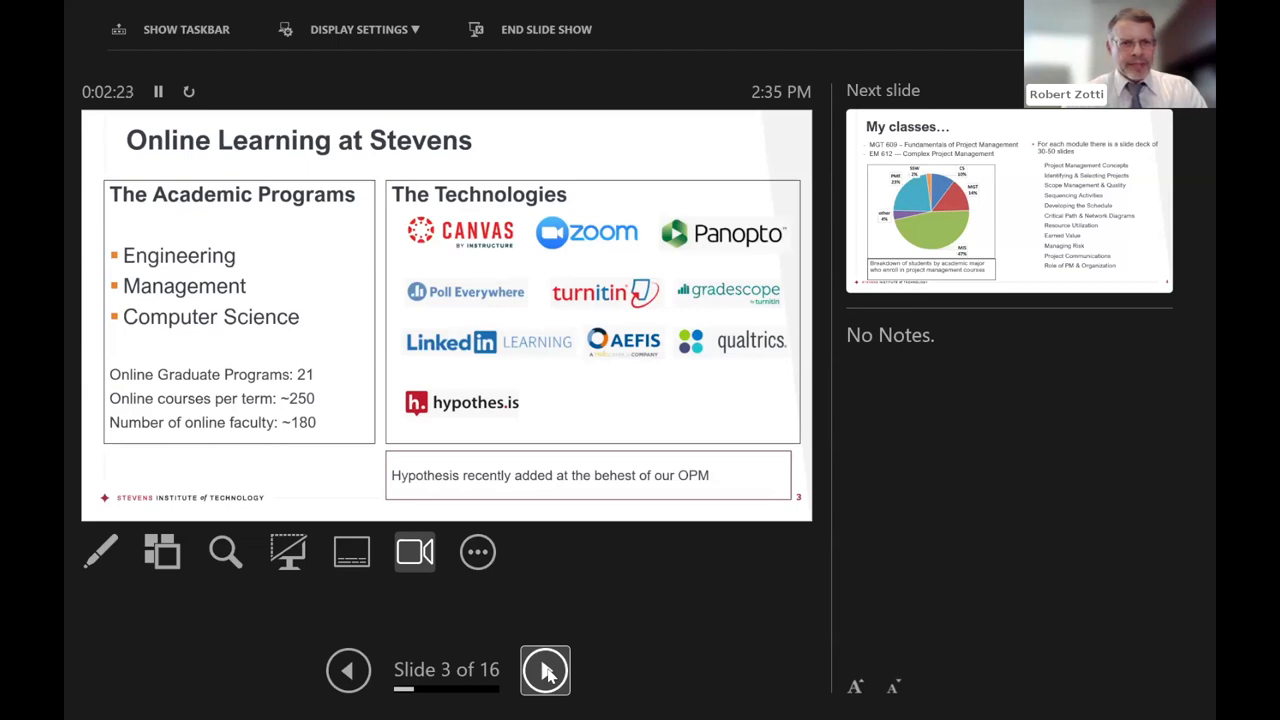
click(544, 670)
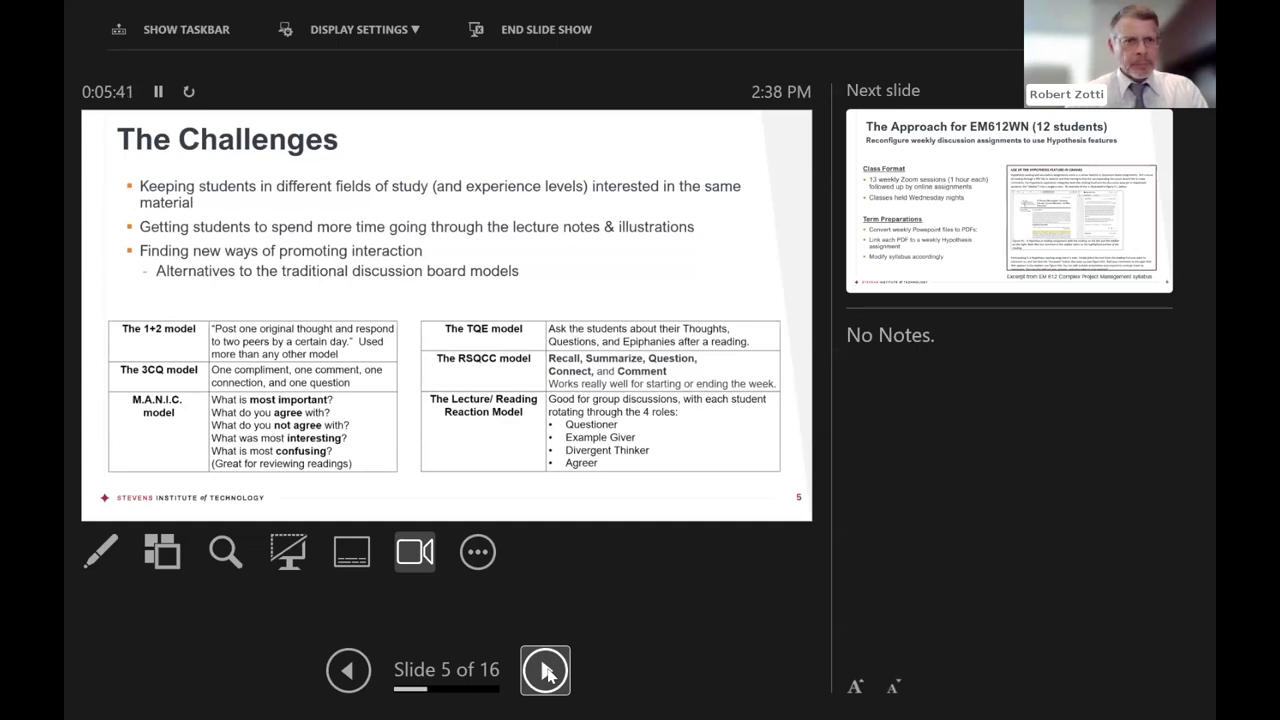
Advance to slide 6, 'The Approach' for EM612WN with its syllabus excerpt.
click(547, 671)
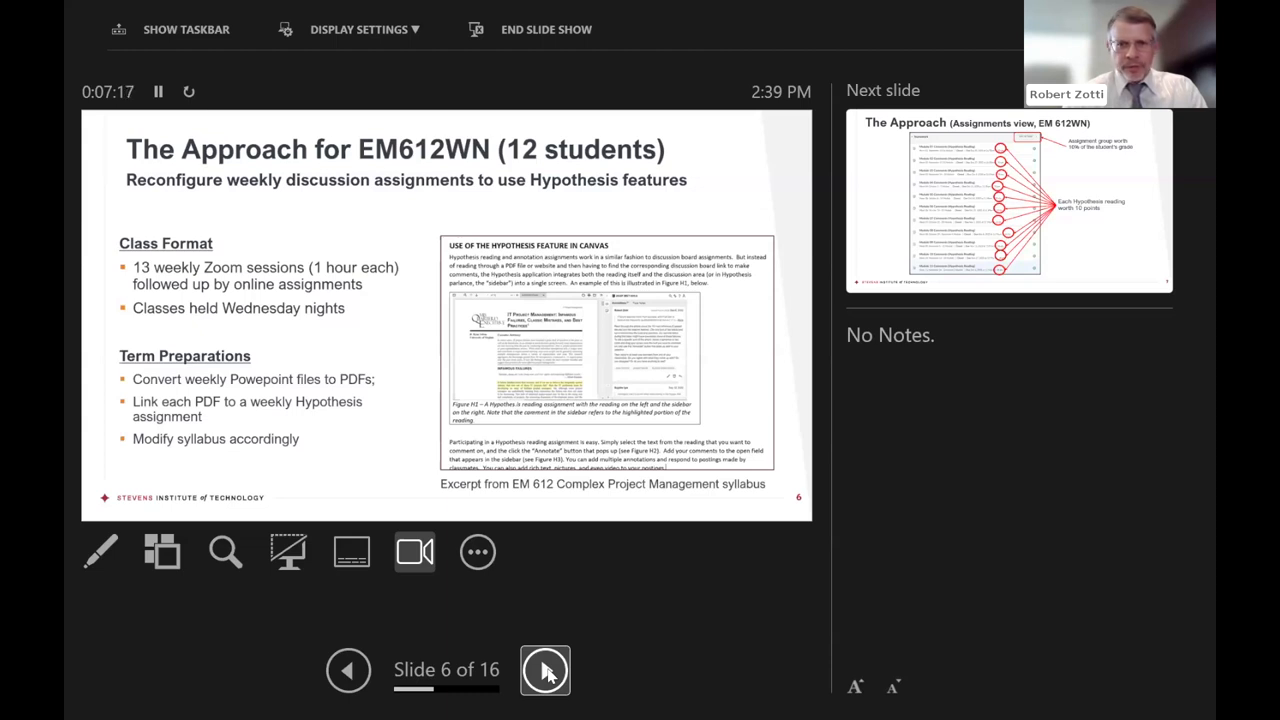
Advance to slide 7, the Canvas assignments view with 10-point Hypothesis readings.
click(545, 672)
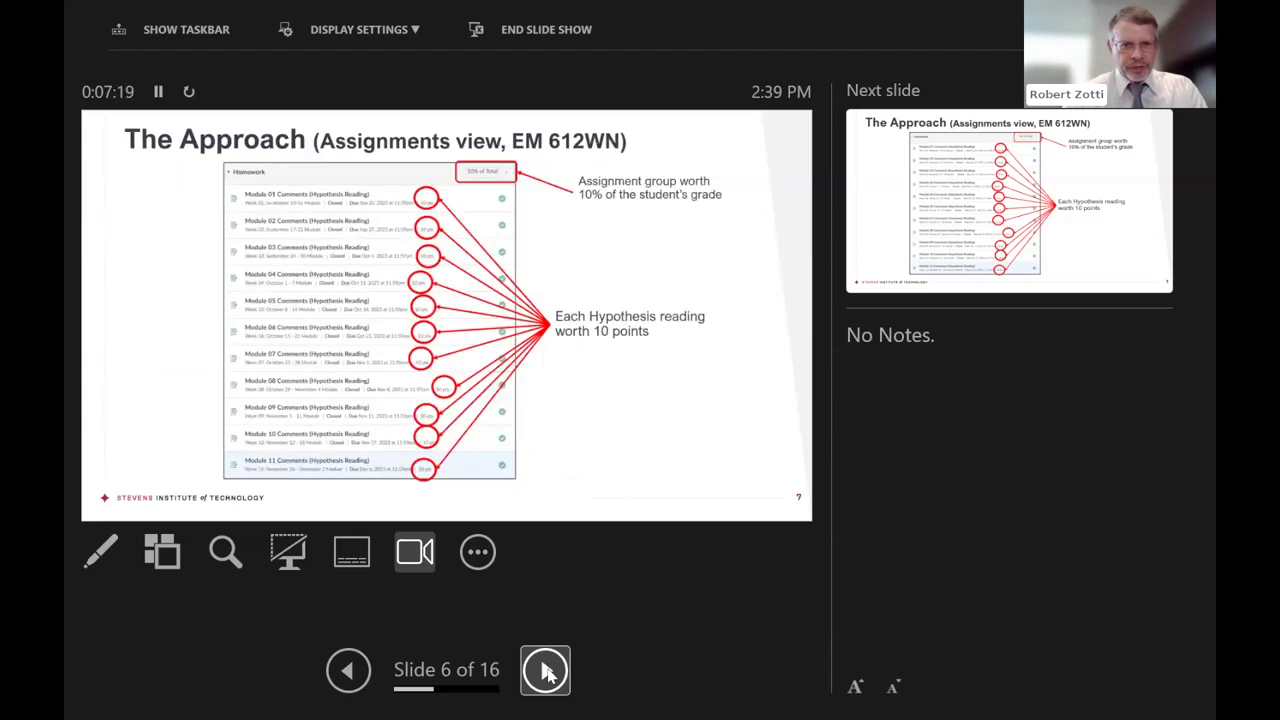
click(544, 671)
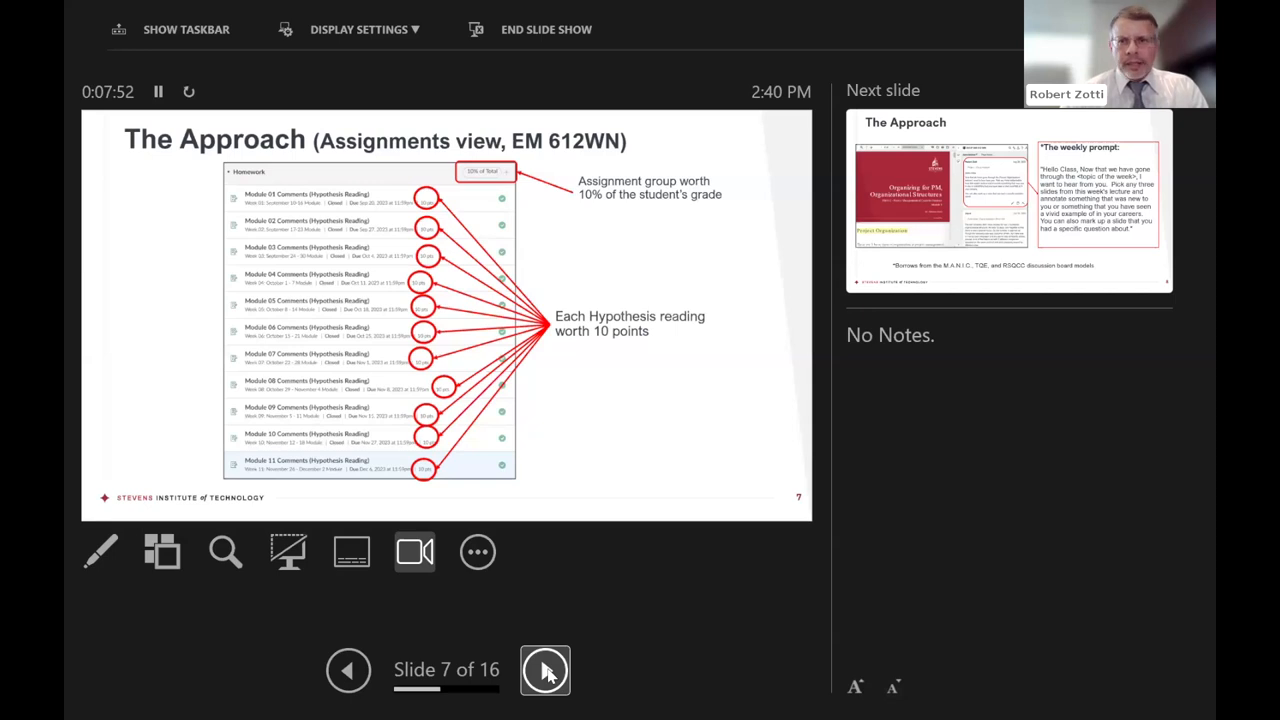
Advance to slide 8, 'The Approach' with the weekly annotation prompt.
click(544, 670)
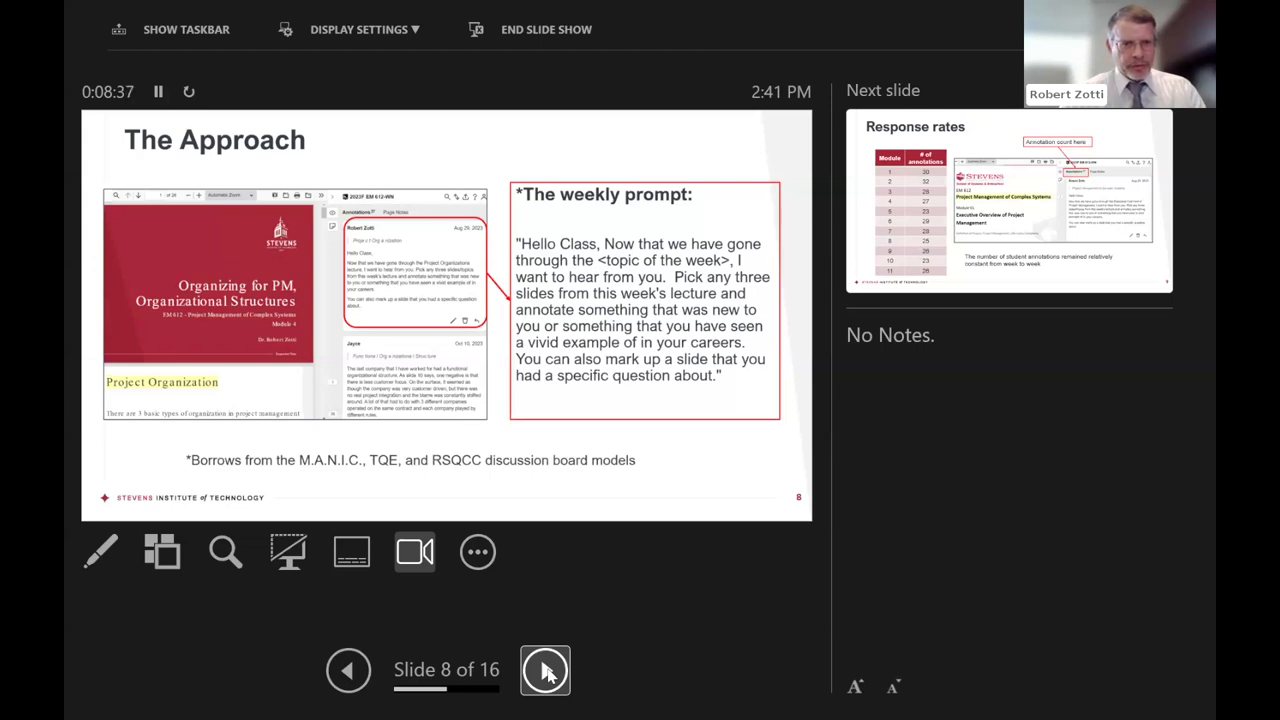
Advance to slide 9, 'Response rates' with annotation counts per module.
click(545, 671)
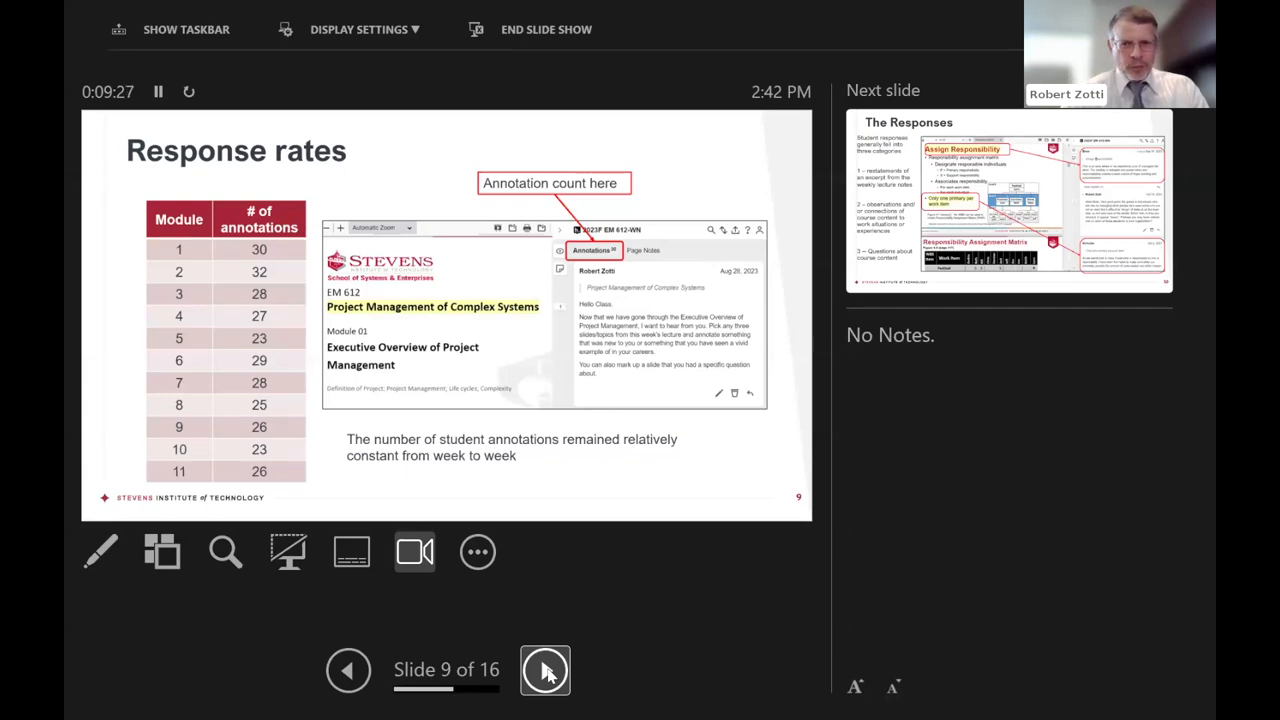
Advance to slide 10, 'The Responses' with three response categories.
click(547, 672)
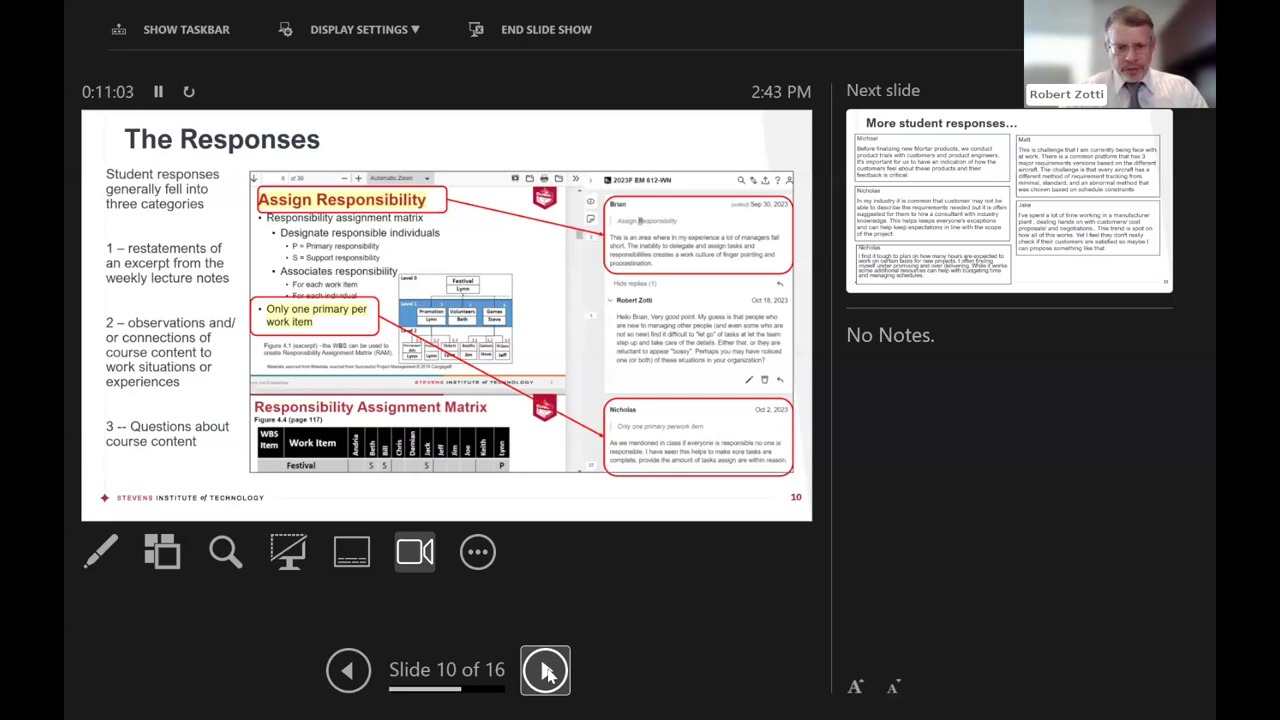
Advance to slide 11, the first 'More student responses…' slide.
click(545, 670)
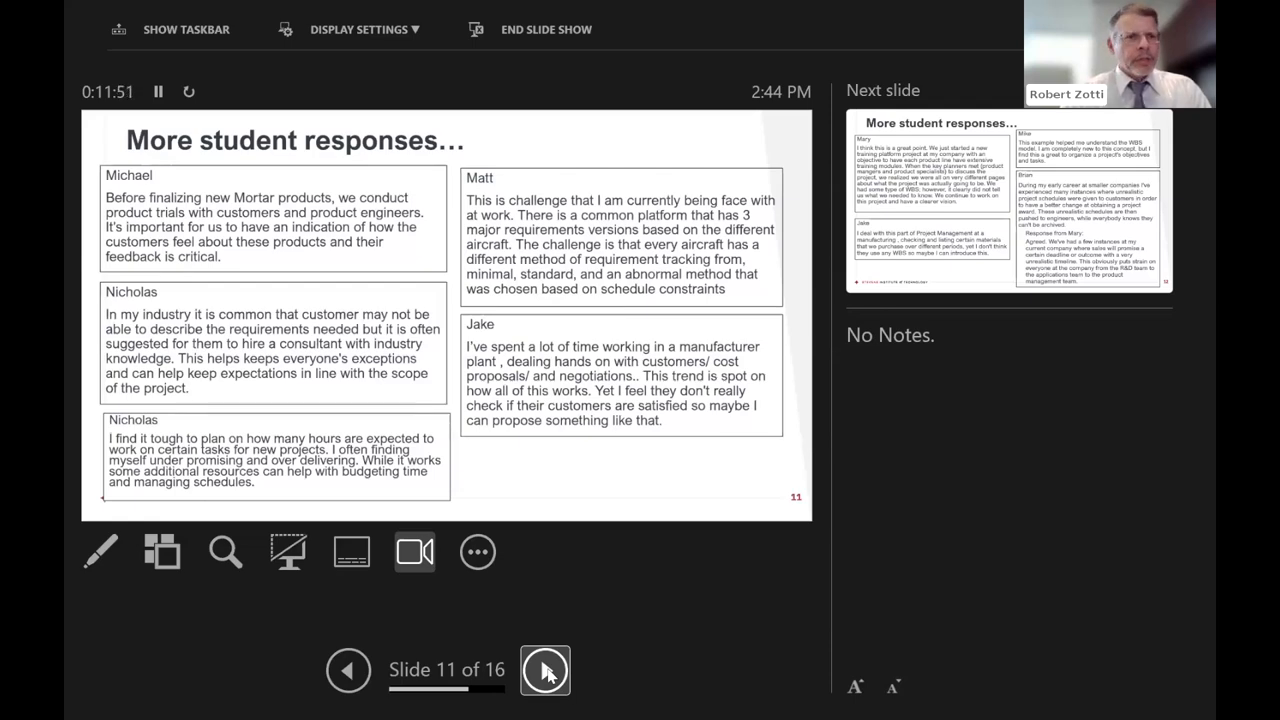
Advance to slide 12, the second 'More student responses…' slide.
click(545, 672)
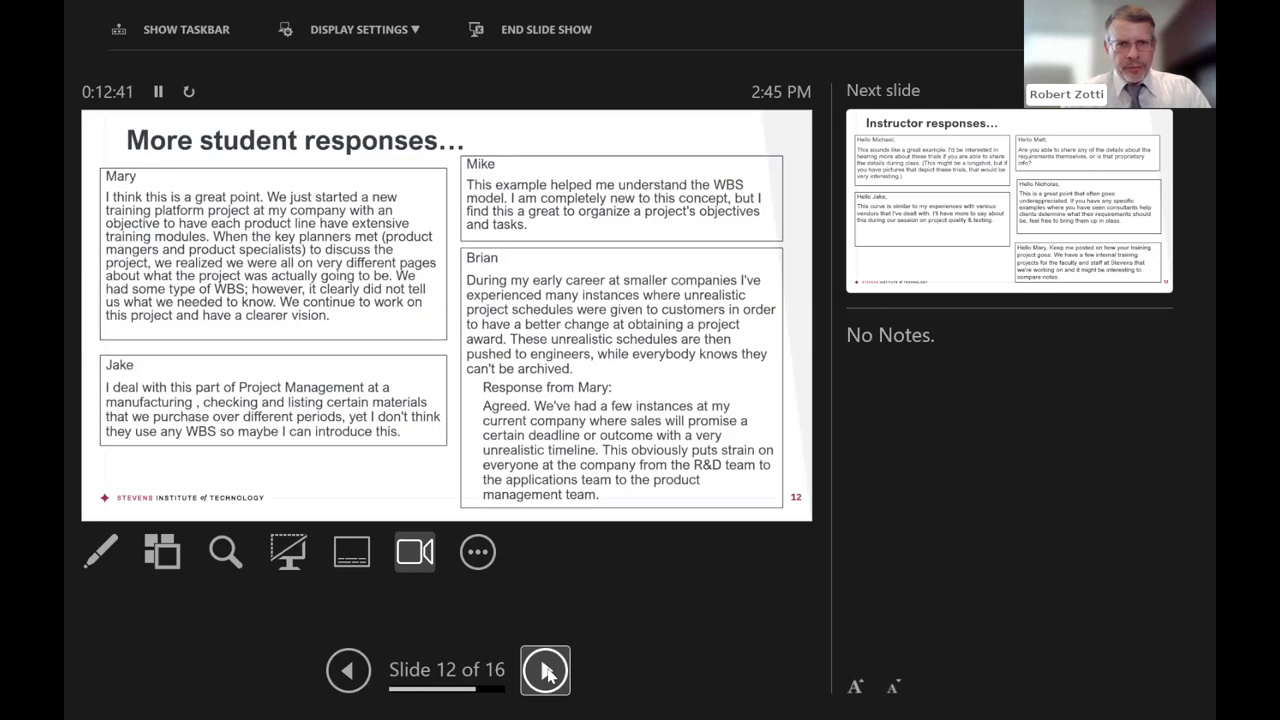
Advance to slide 13, 'Instructor responses…'.
click(545, 672)
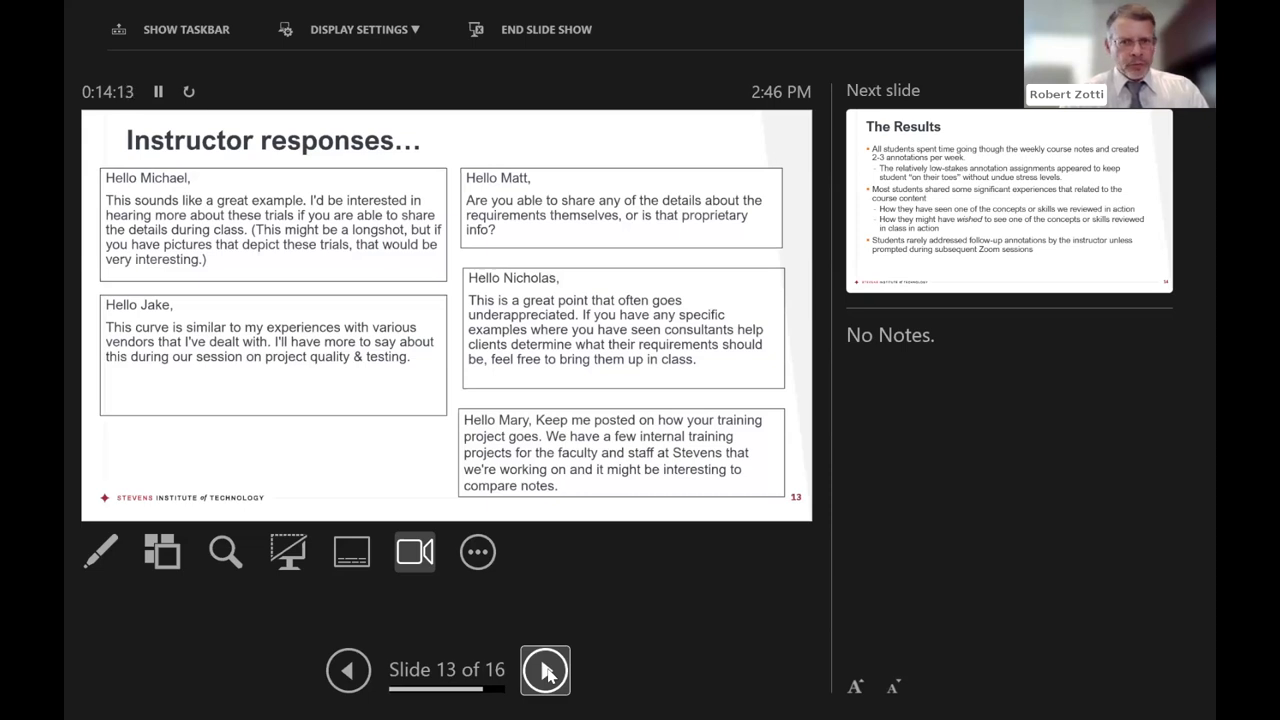
Advance to slide 14, 'The Results' summarizing annotation outcomes.
click(545, 670)
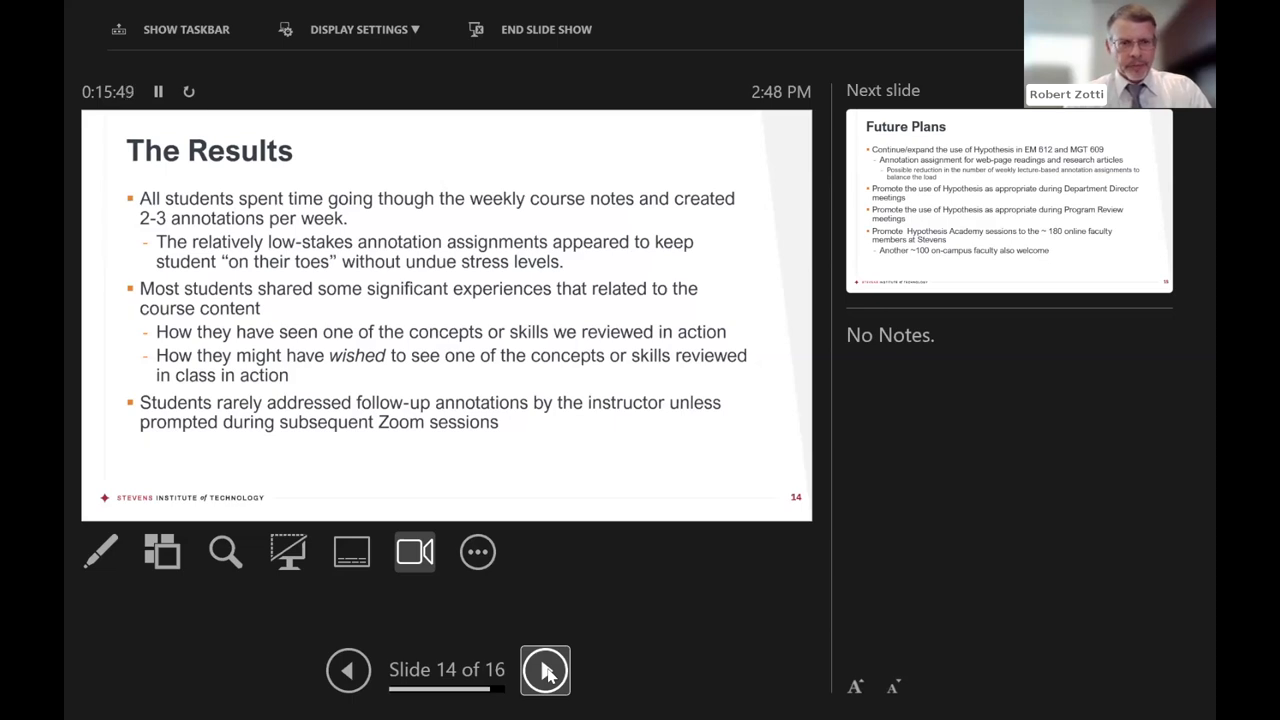
Advance the slide show from Presenter View to slide 15, 'Future Plans'.
click(545, 671)
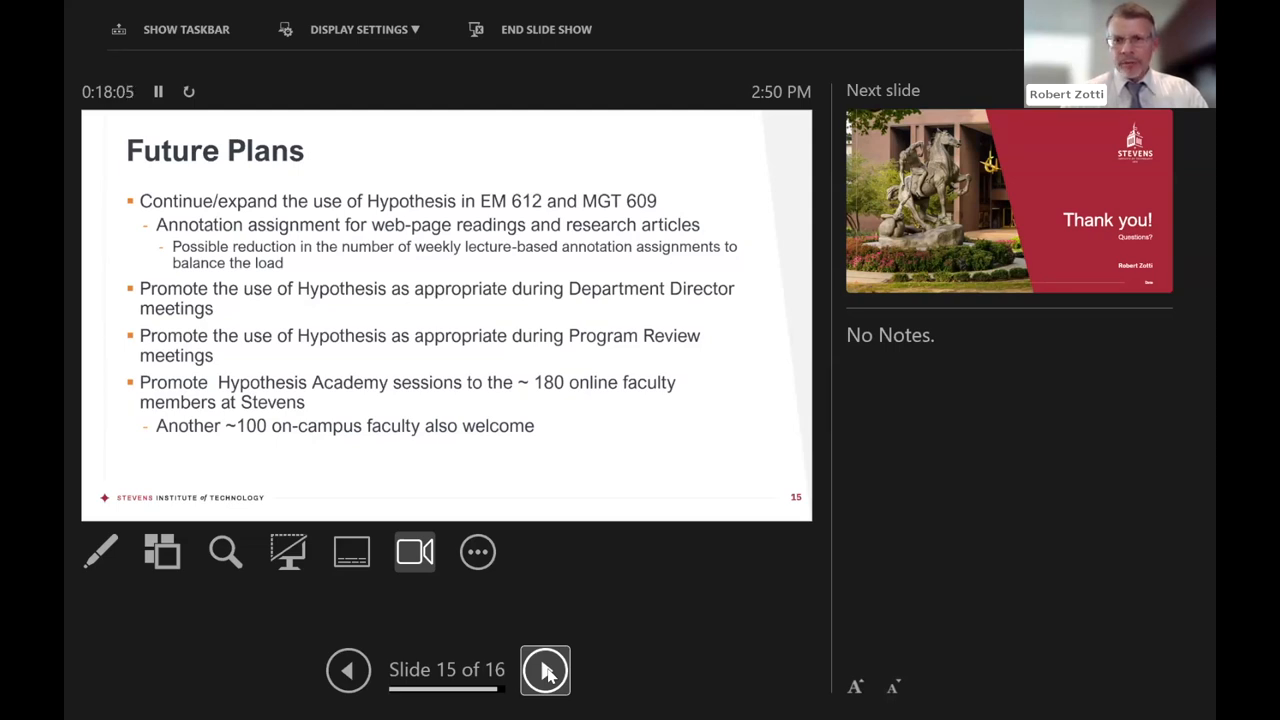
Advance the show to the final slide 16, 'Thank you! Questions?'.
click(545, 671)
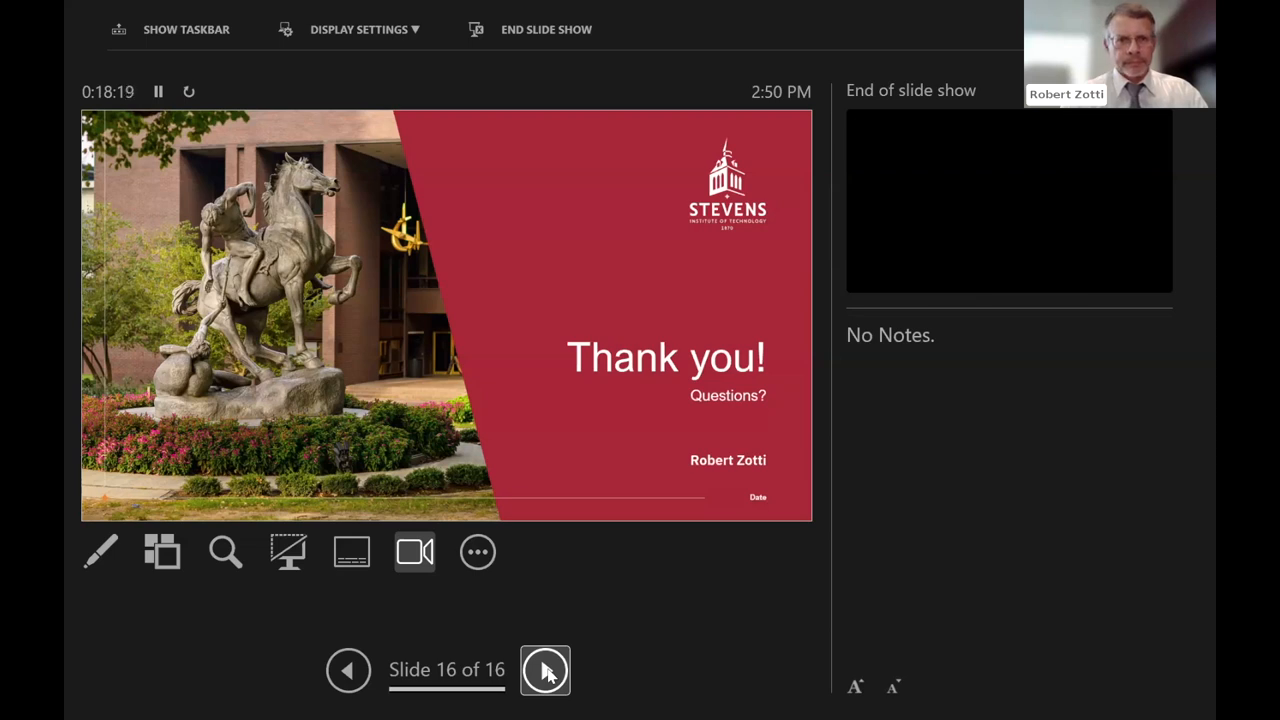
mouse_move(512, 340)
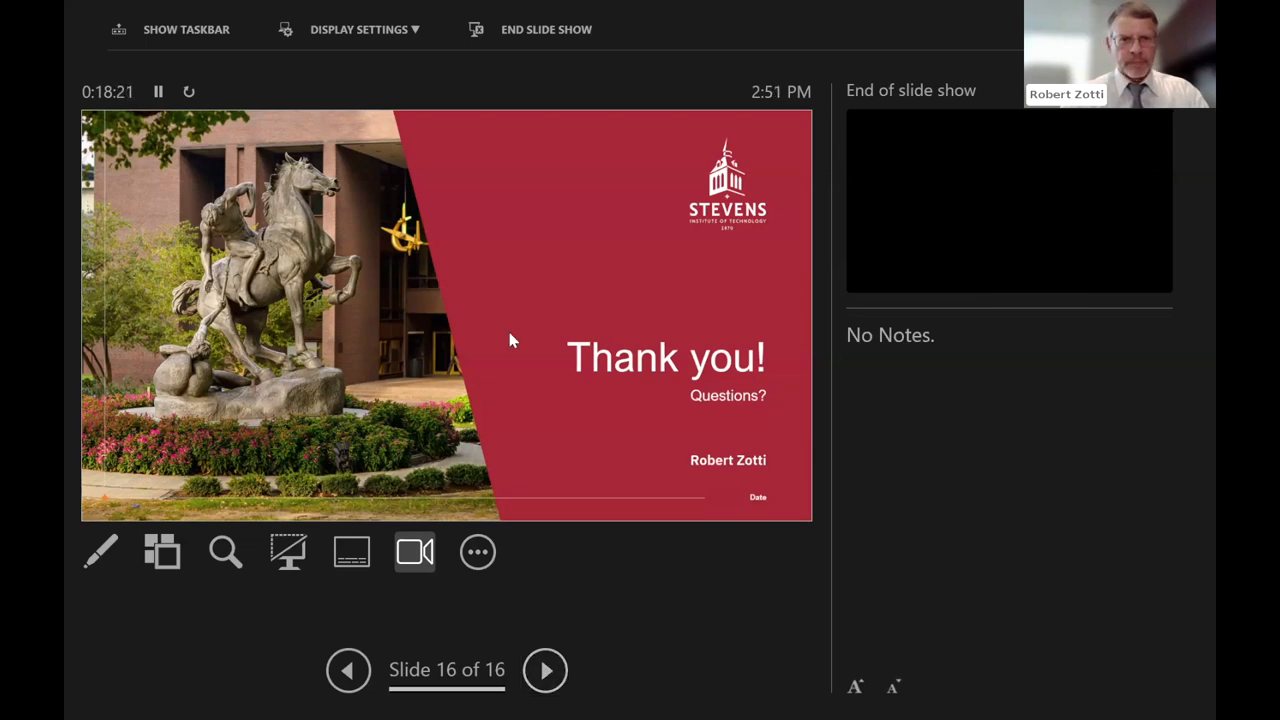
mouse_move(544, 40)
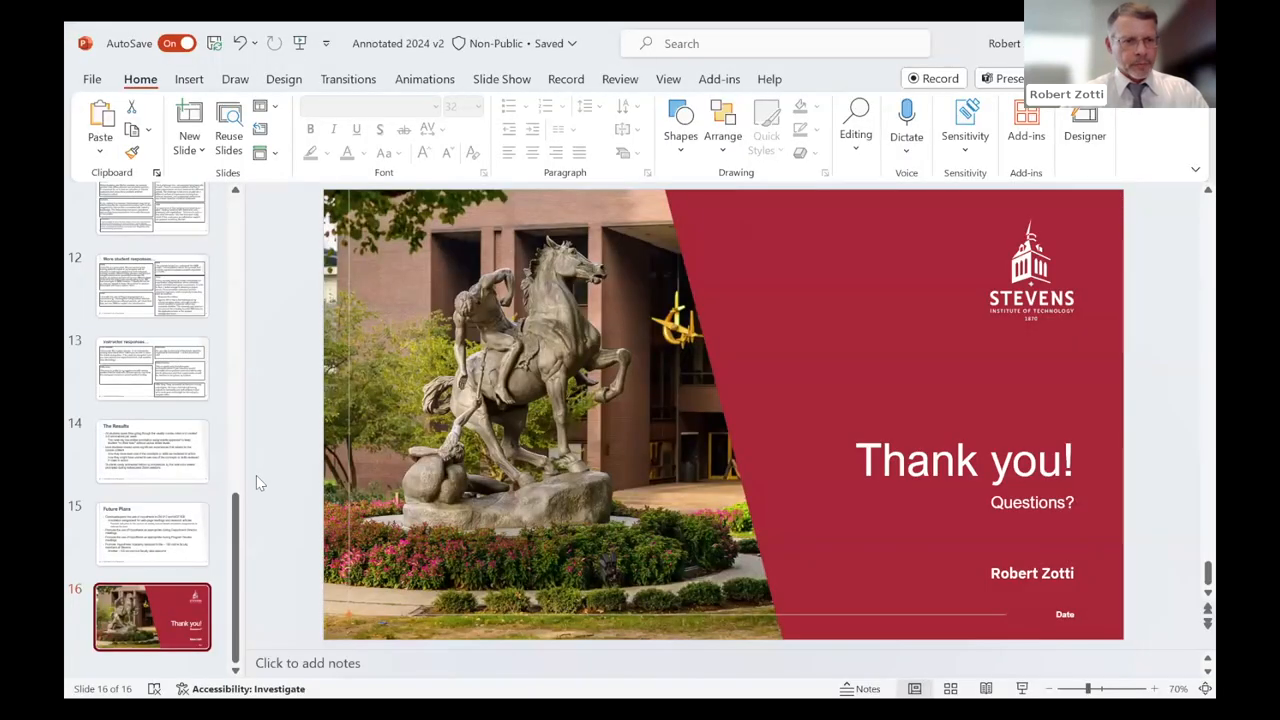
Select the slide 14 thumbnail to show 'The Results' in the editing area.
click(152, 533)
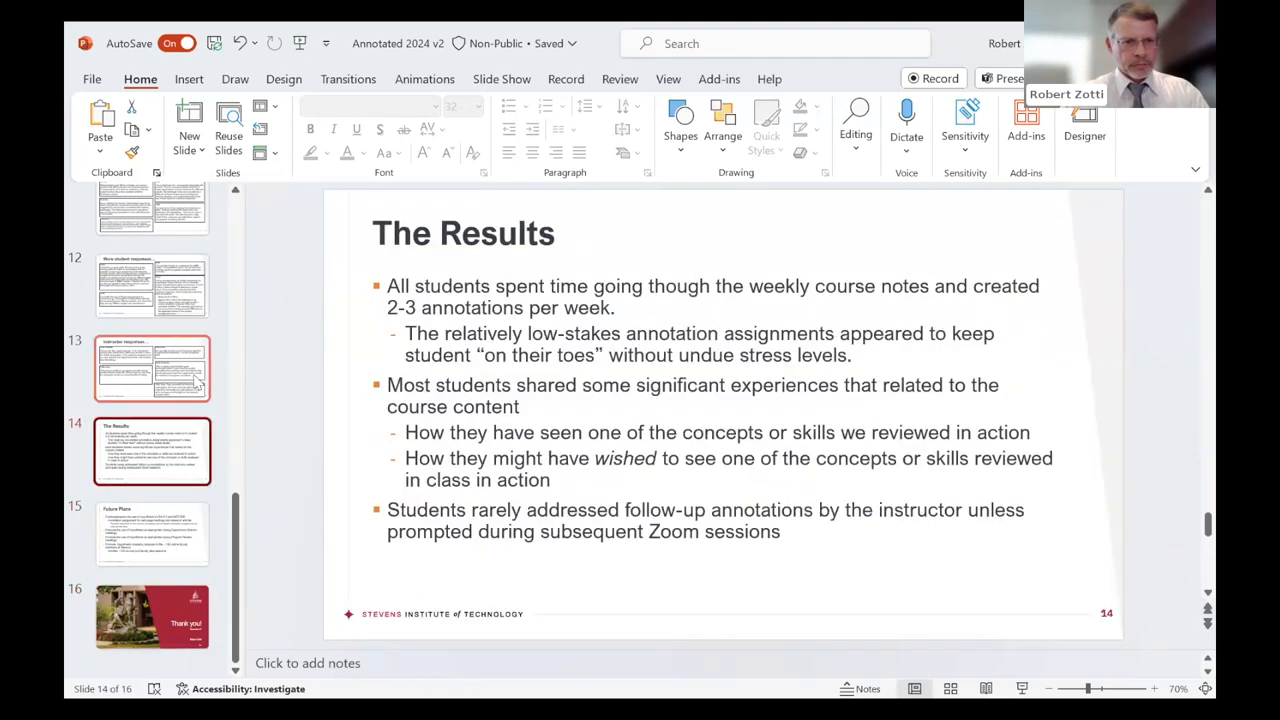
mouse_move(172, 365)
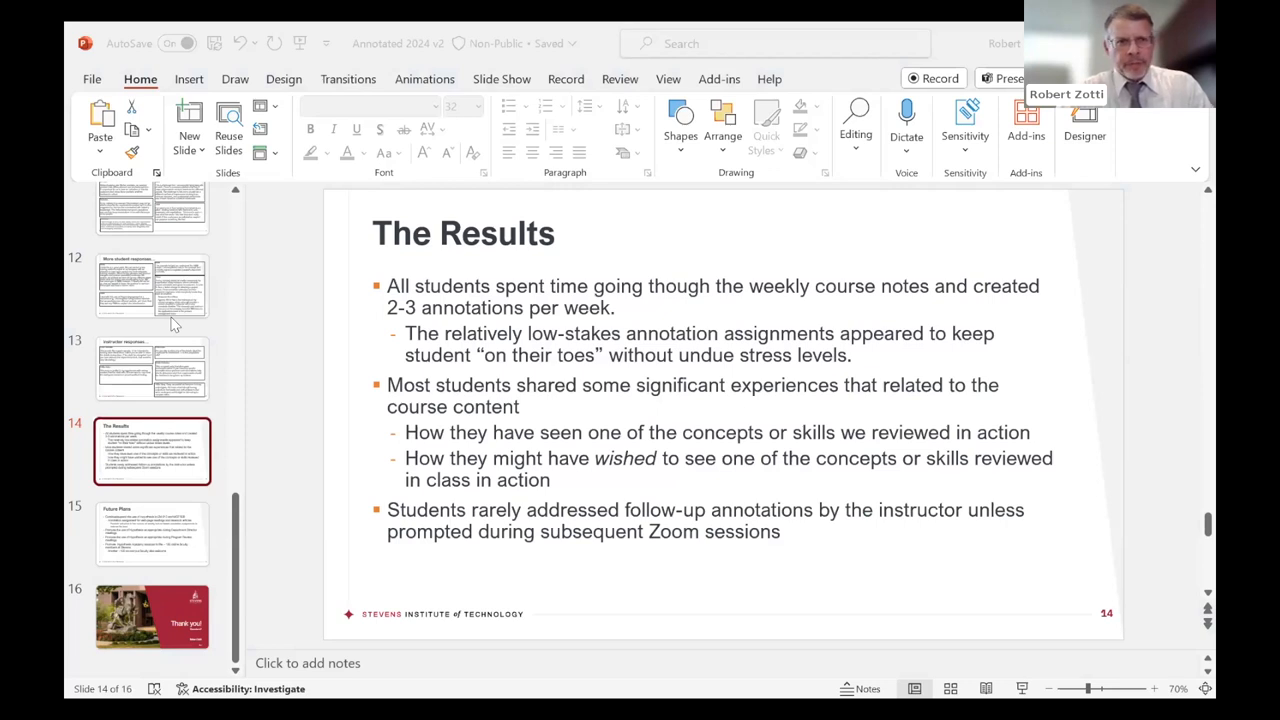
mouse_move(232, 238)
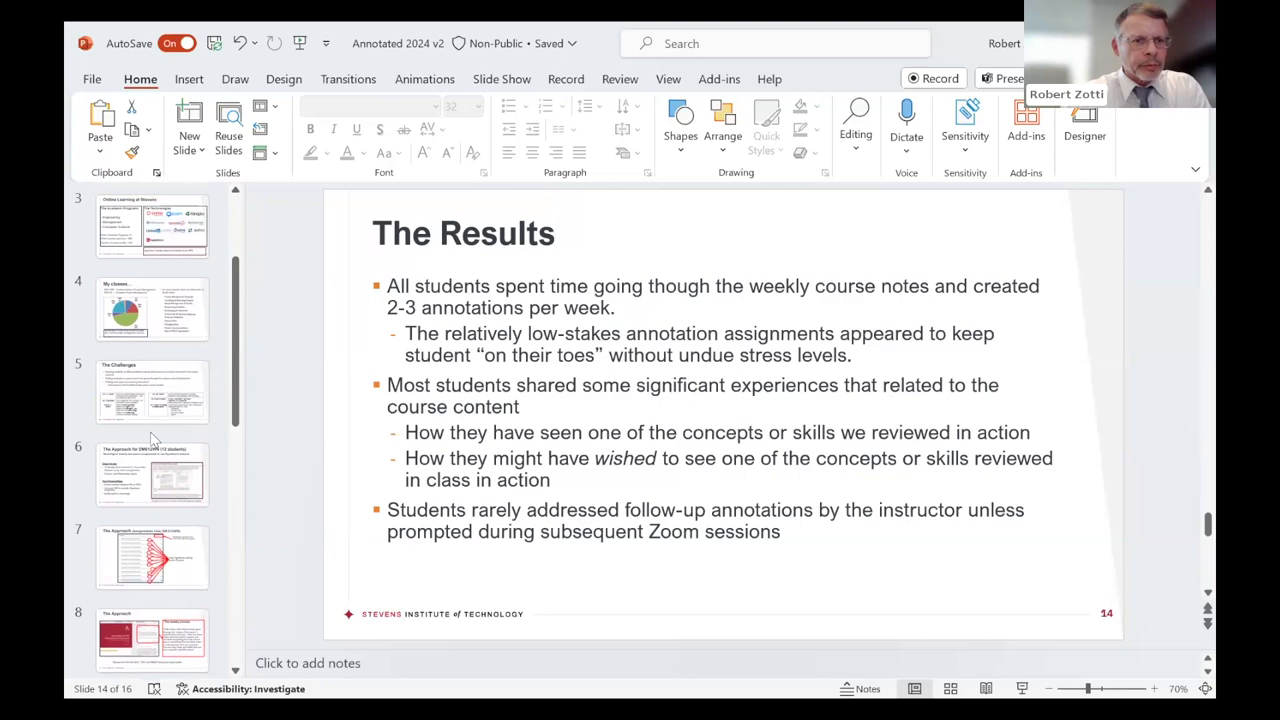
Select the slide 8 thumbnail to show 'The Approach' with its weekly prompt box.
click(152, 473)
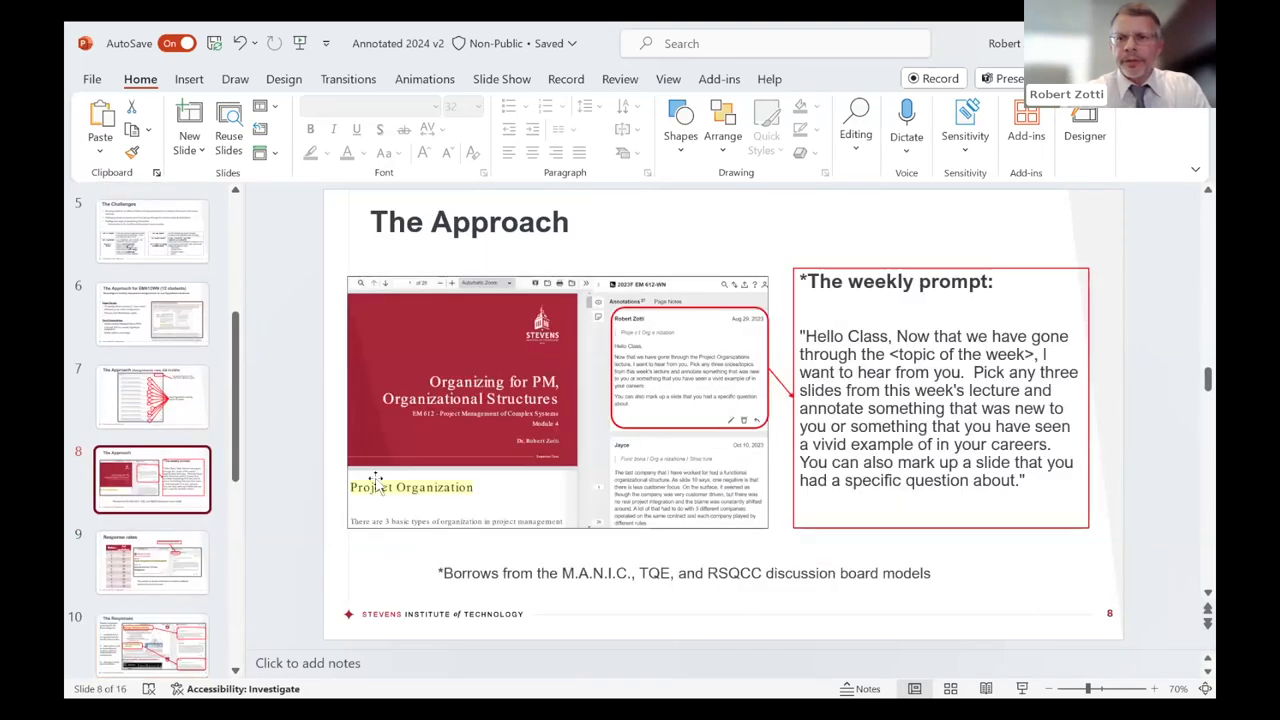
mouse_move(438, 460)
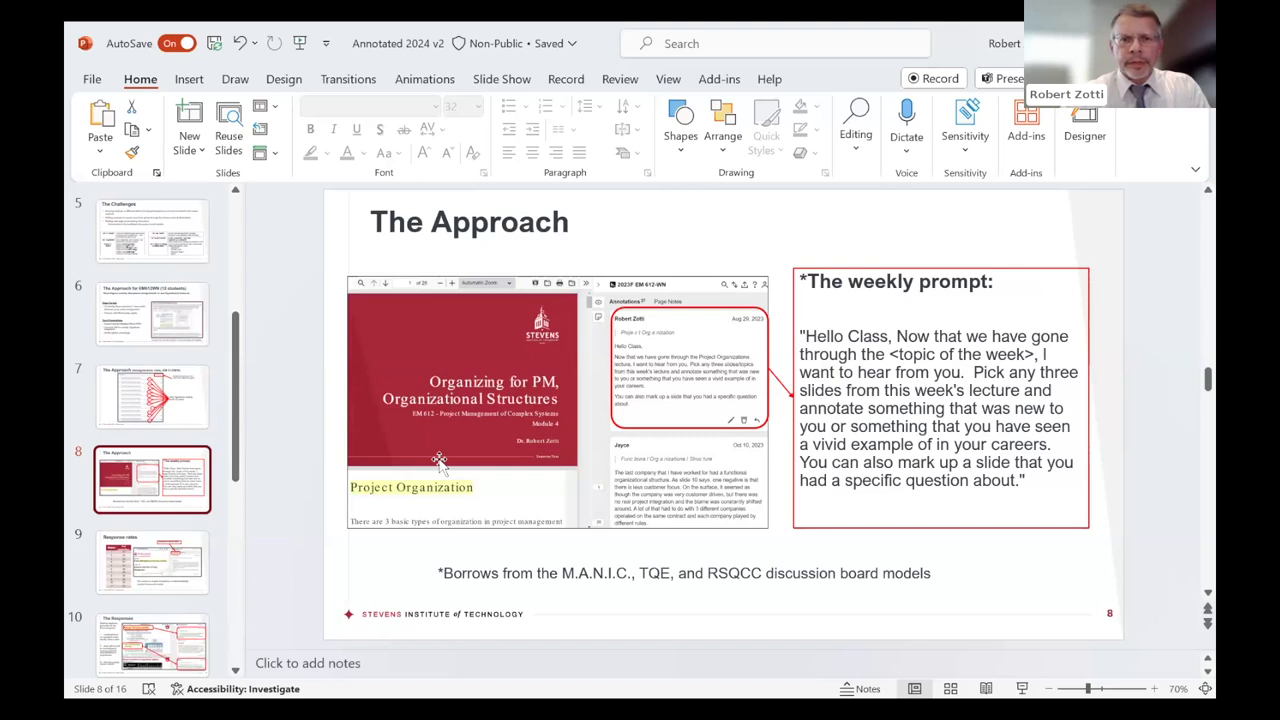
mouse_move(423, 181)
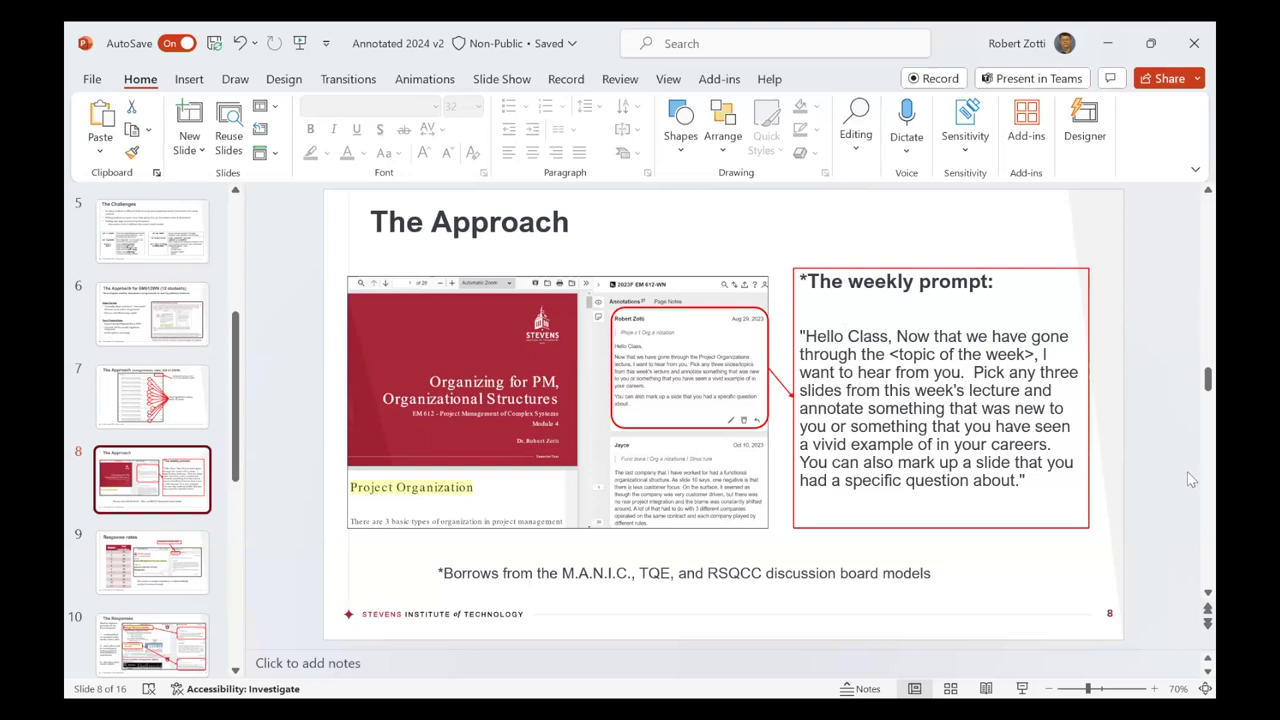
mouse_move(425, 210)
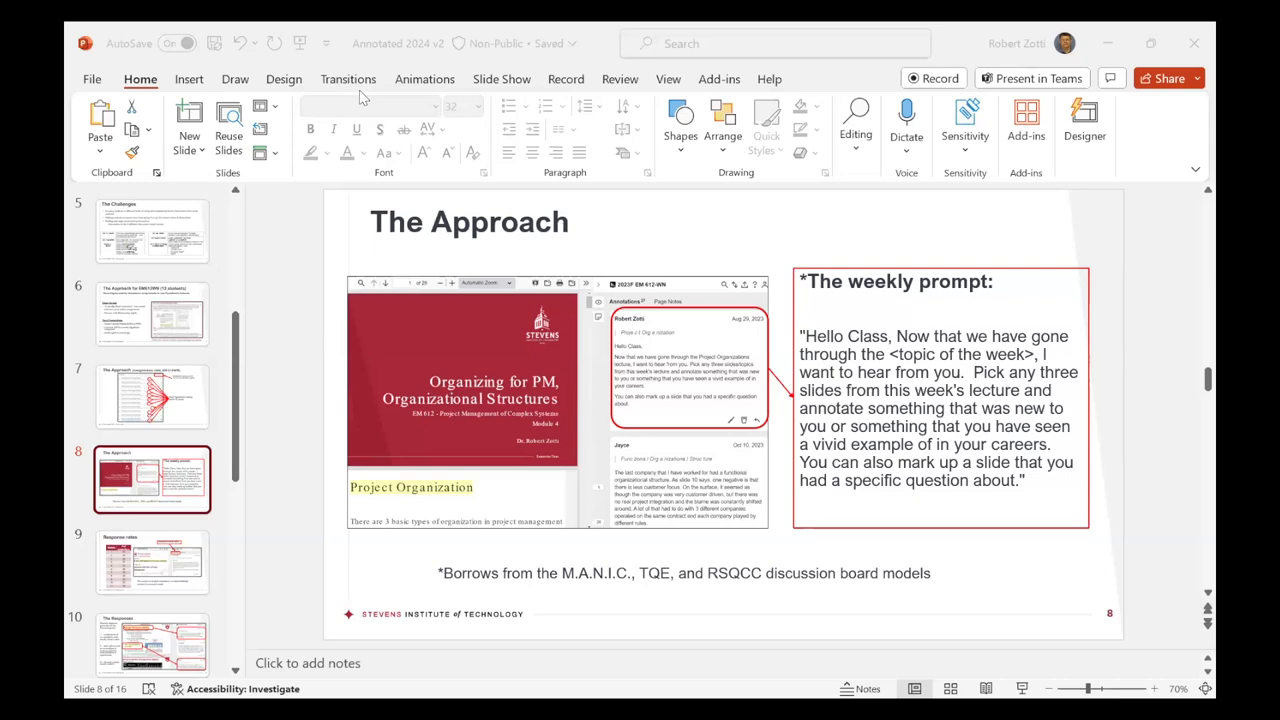
mouse_move(488, 90)
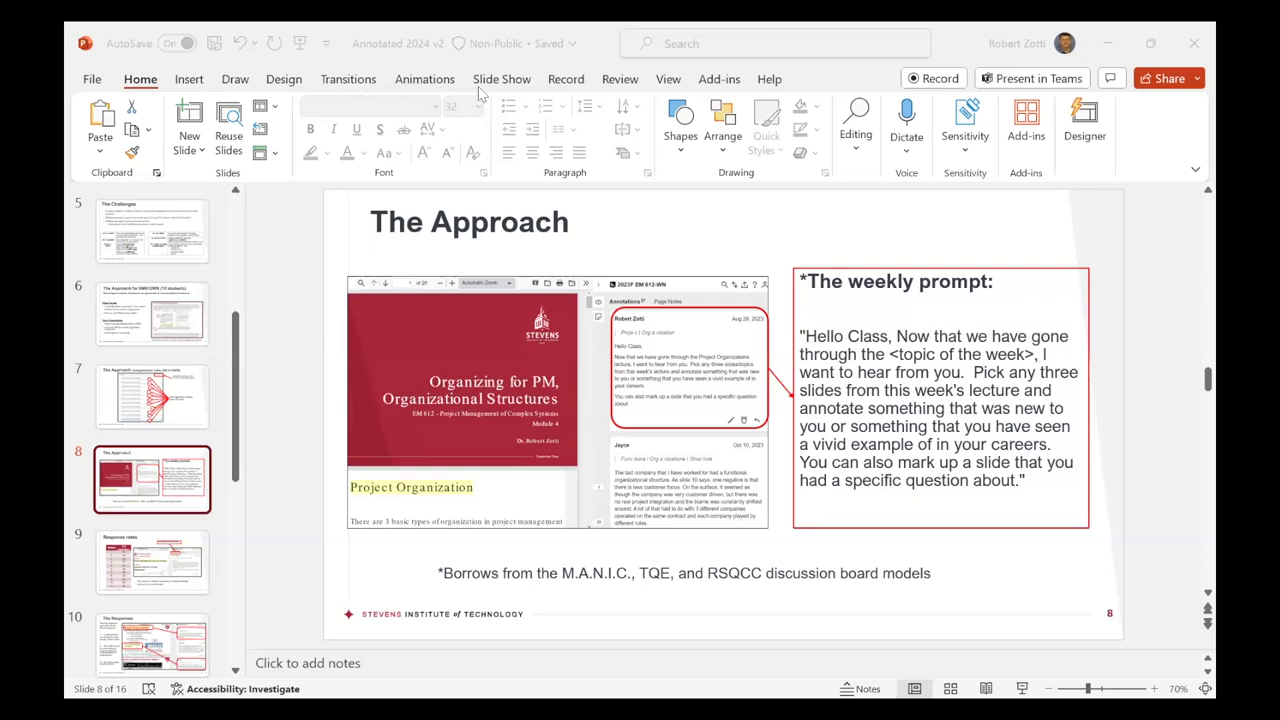
mouse_move(500, 43)
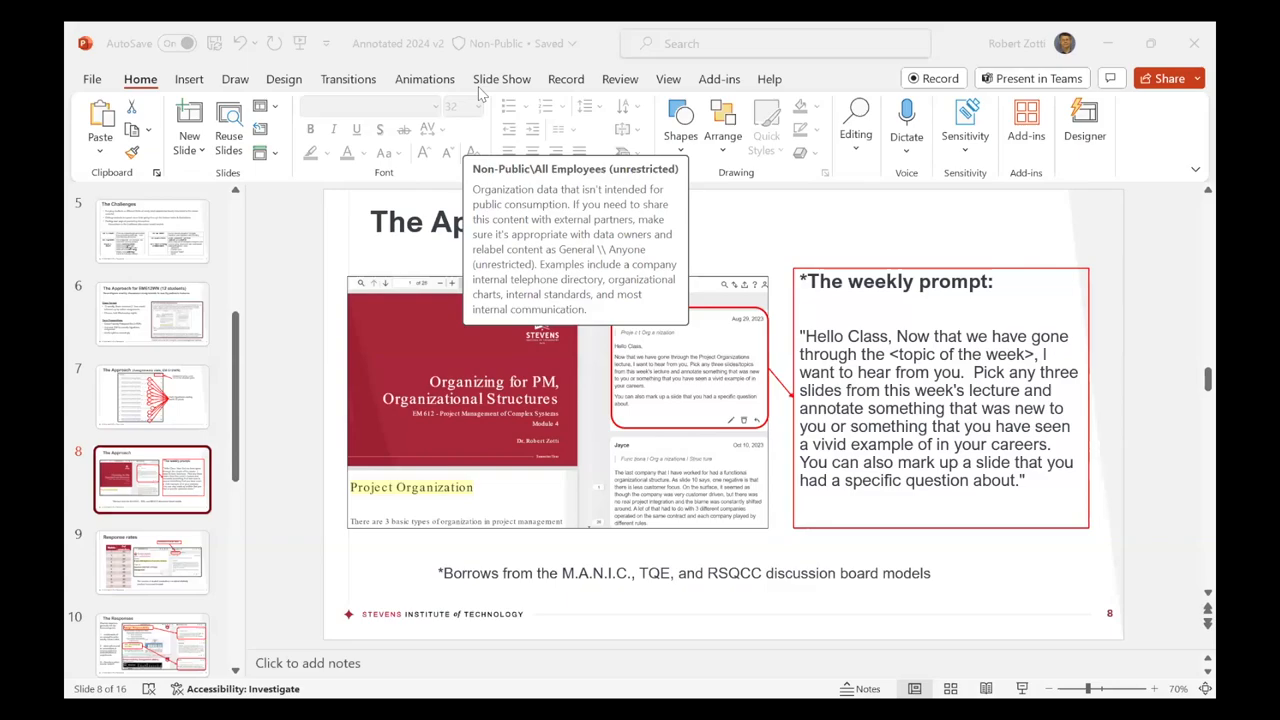